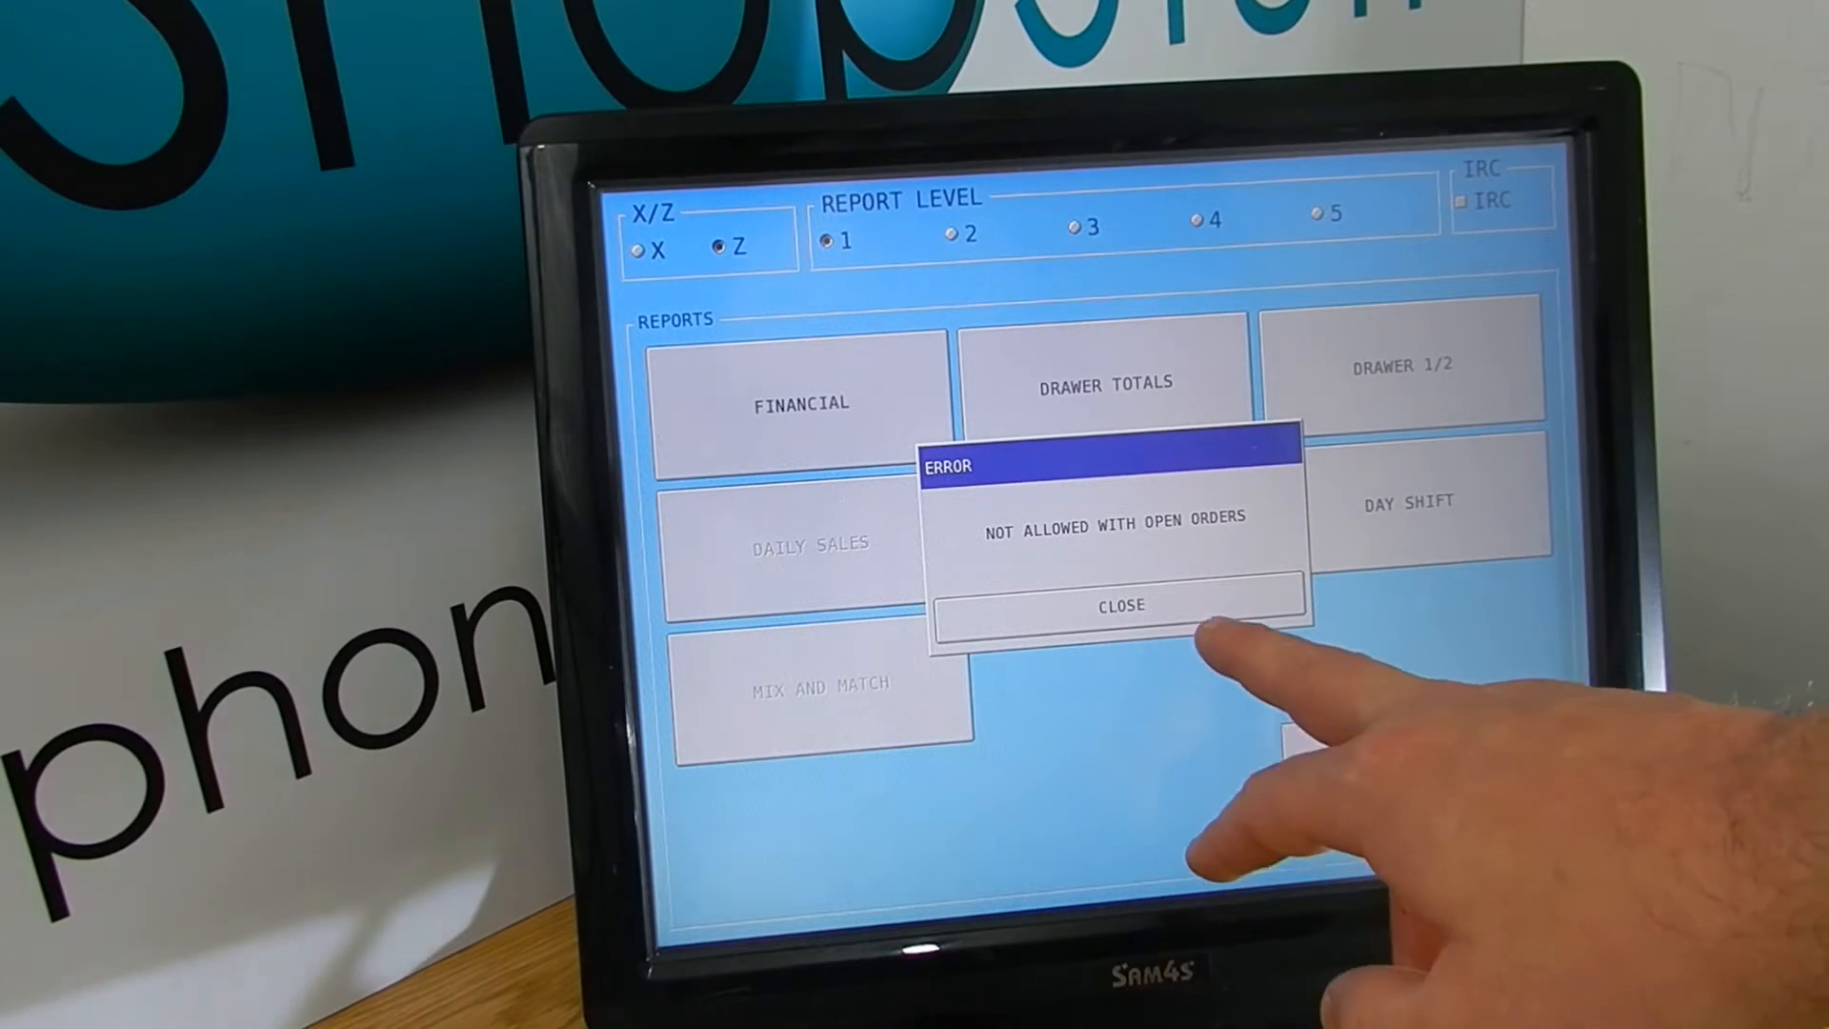
Step: Dismiss the 'Not allowed with open orders' error and leave the report options screen
left_click(1117, 604)
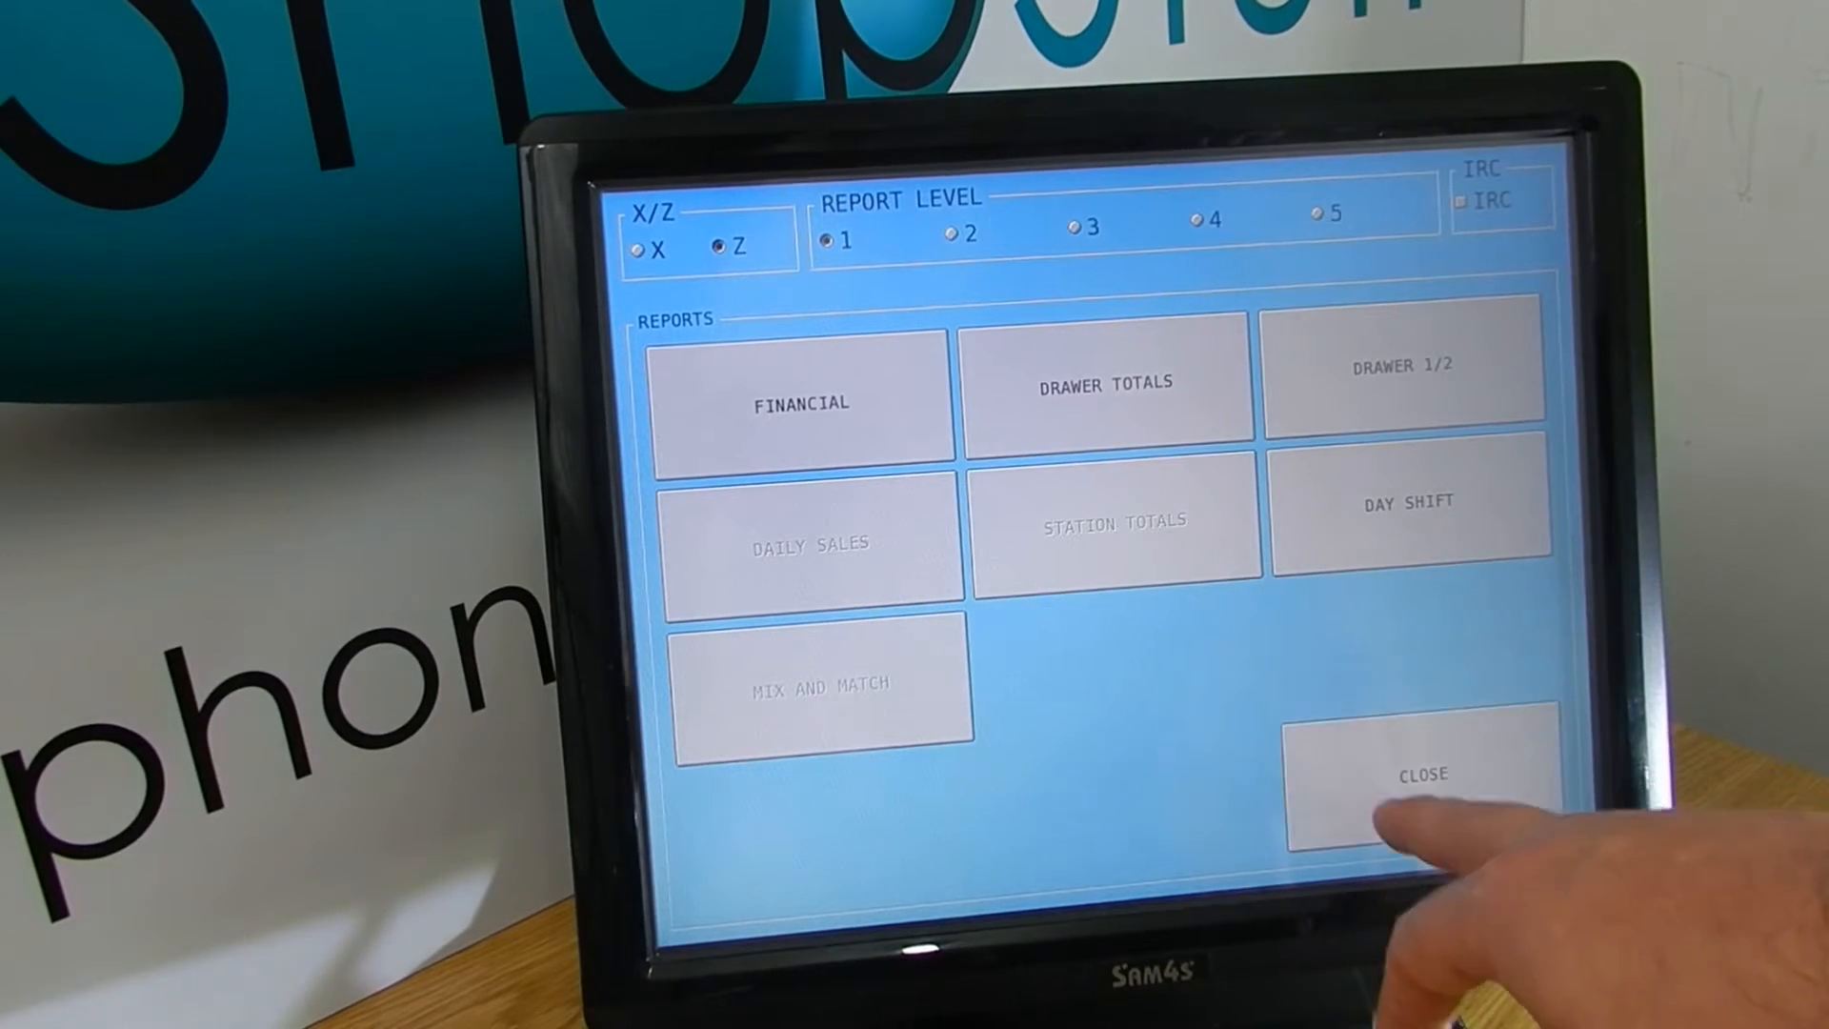
left_click(1421, 774)
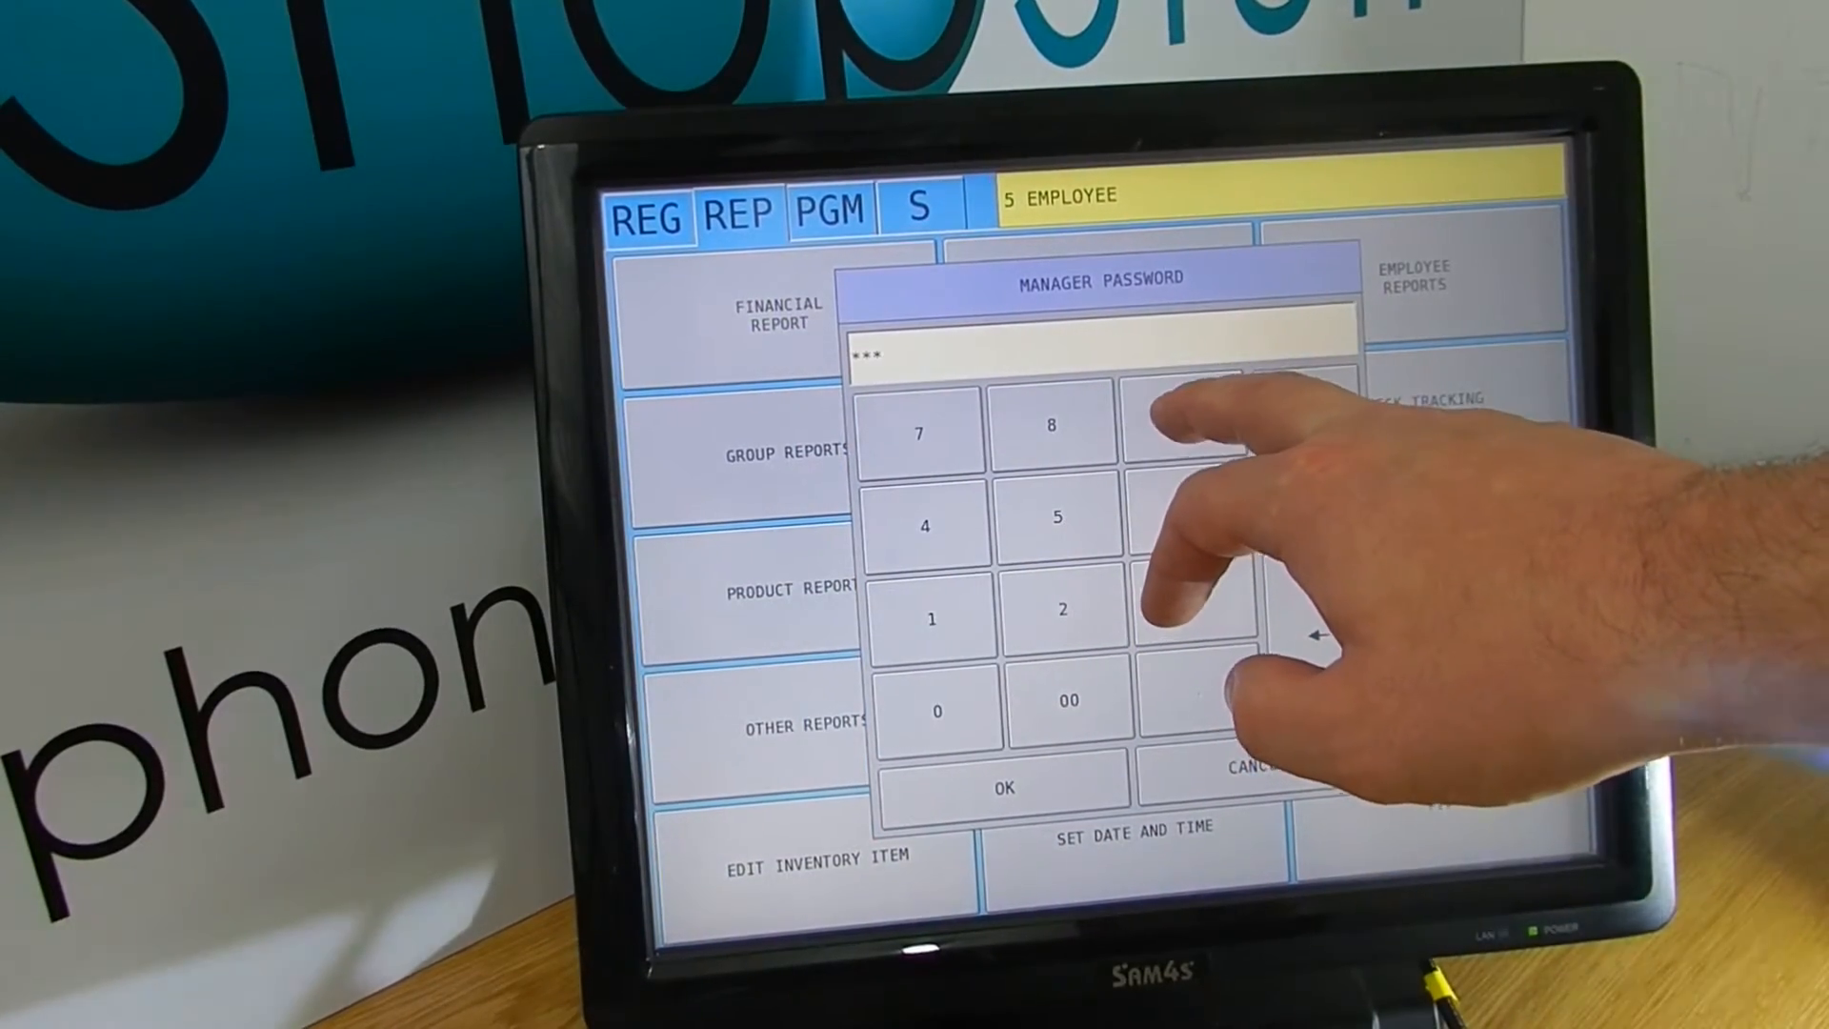
Step: Confirm the manager password, retry the Z financial report and dismiss the open-orders error again
left_click(1002, 787)
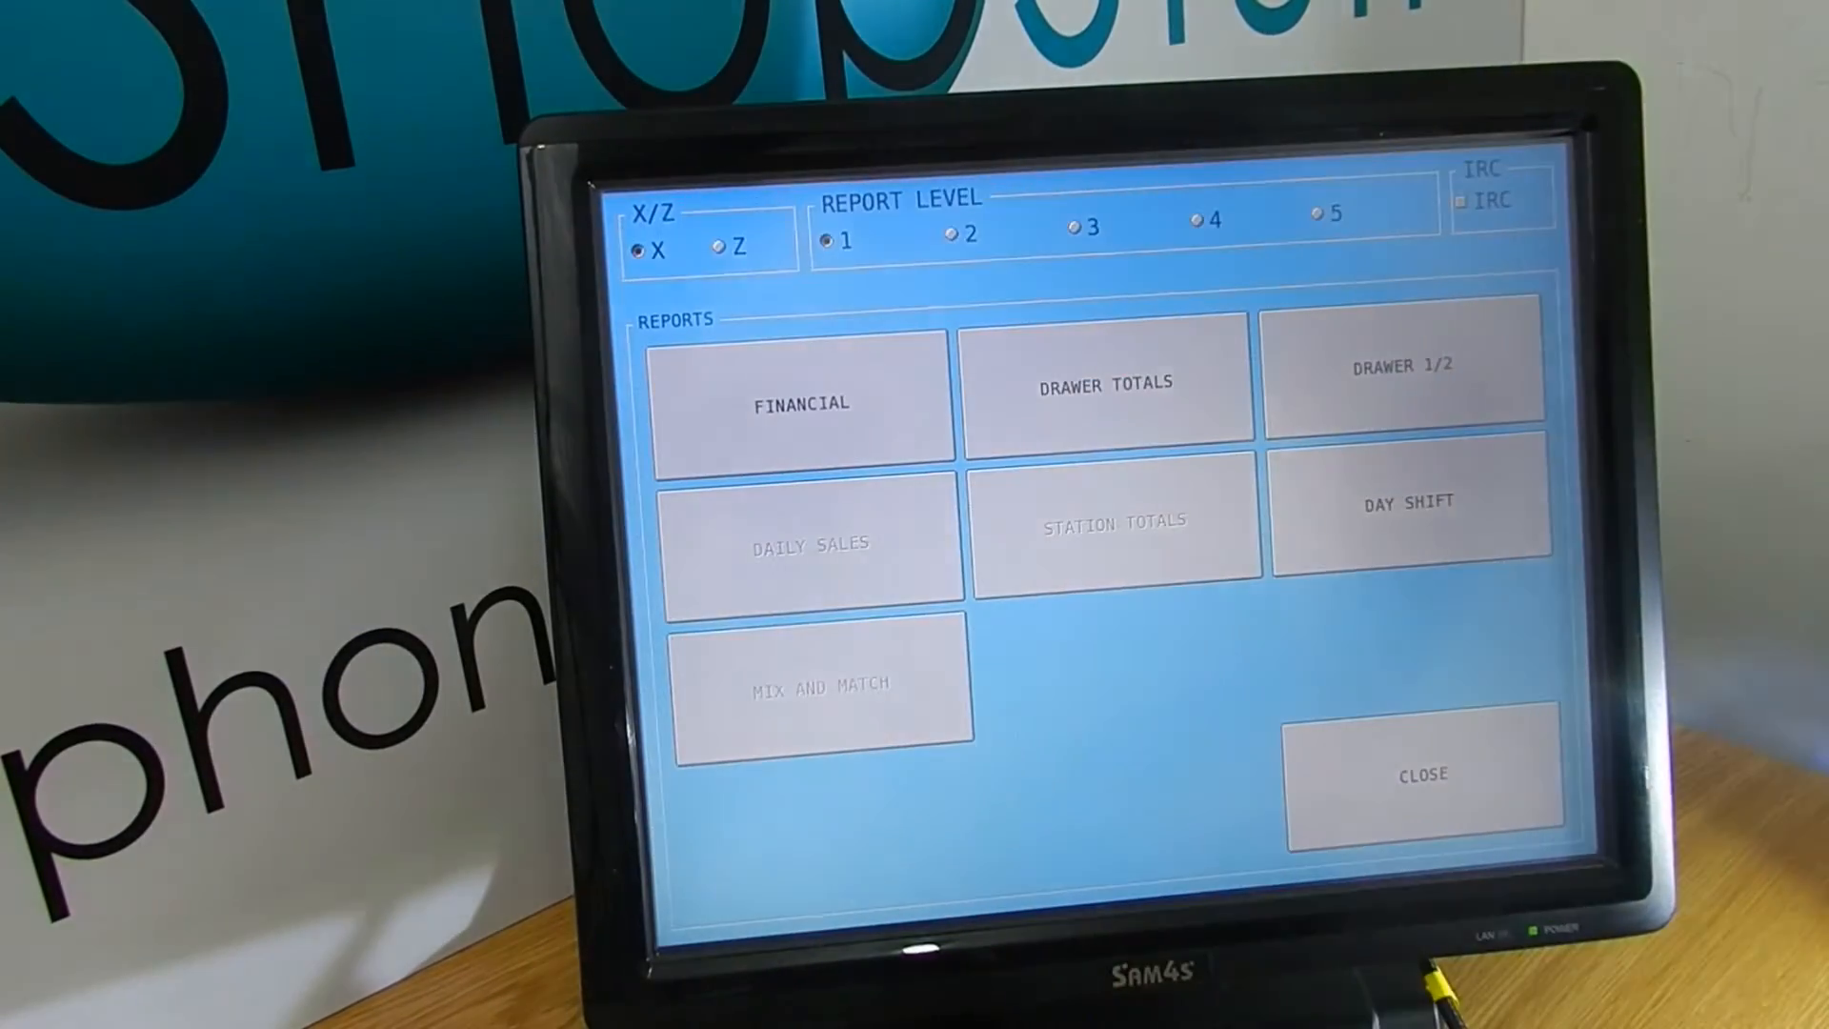
left_click(721, 248)
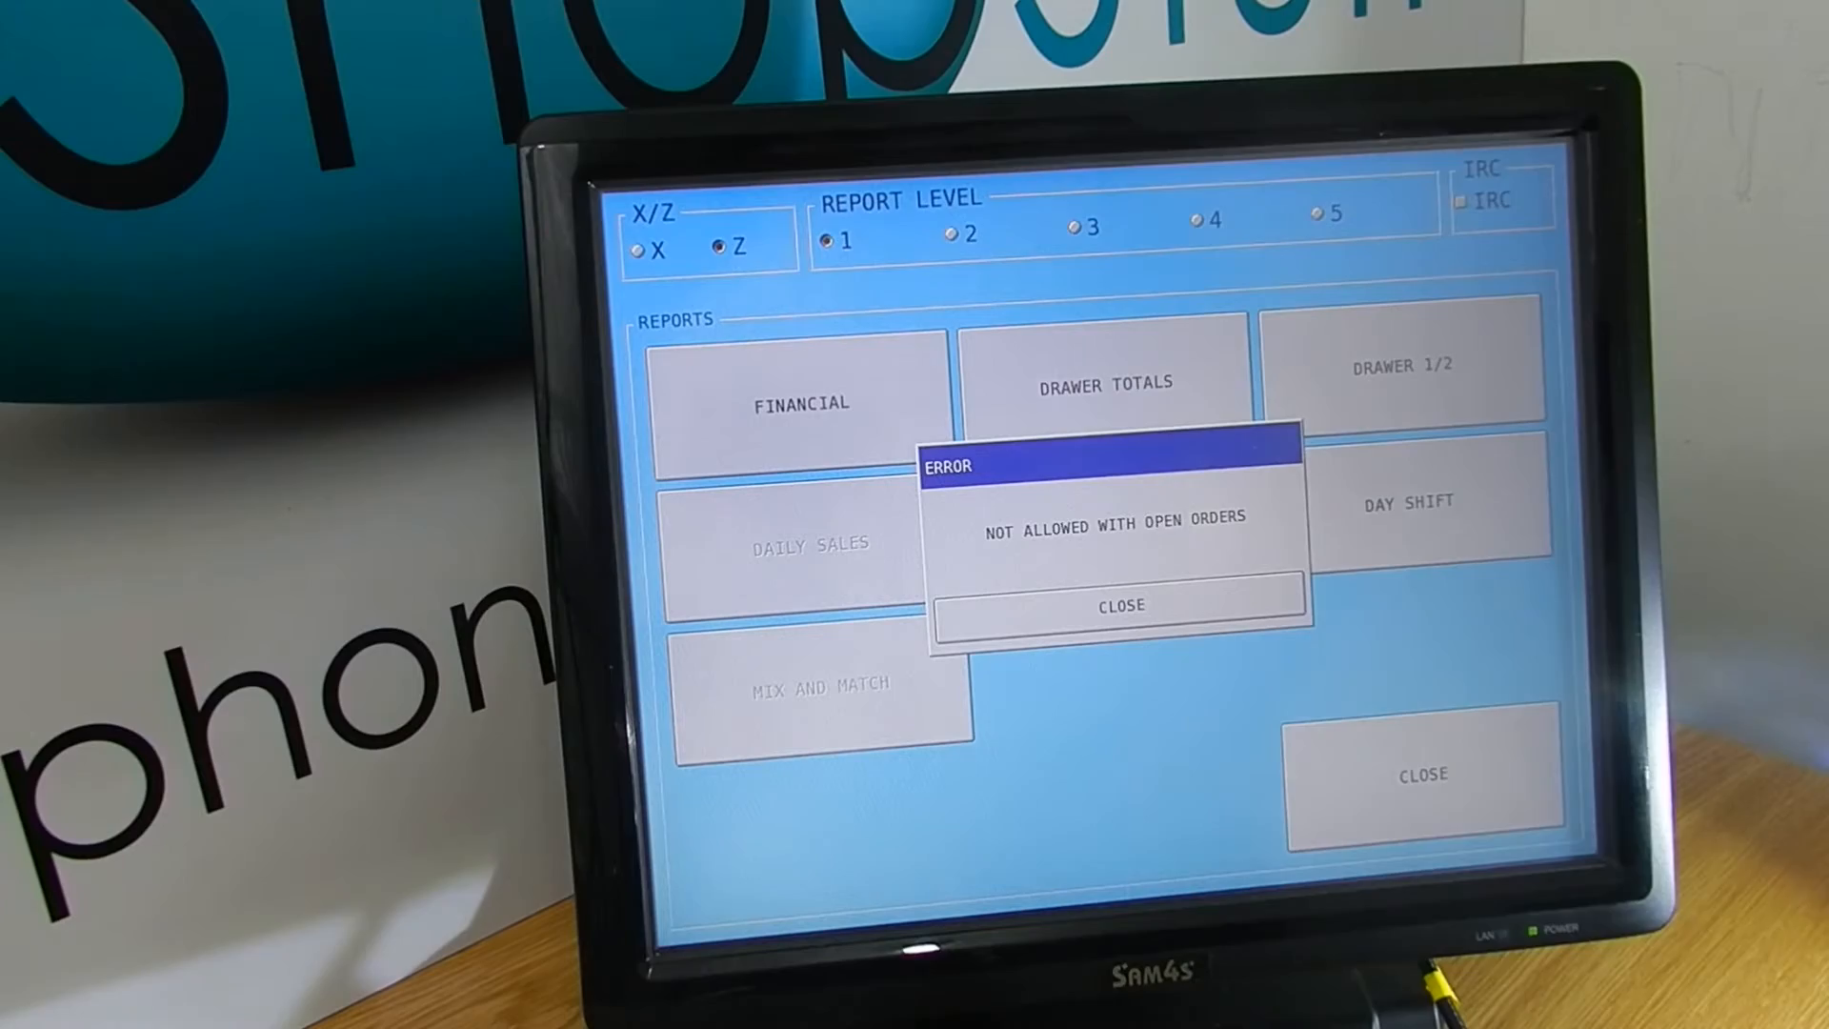
left_click(1117, 606)
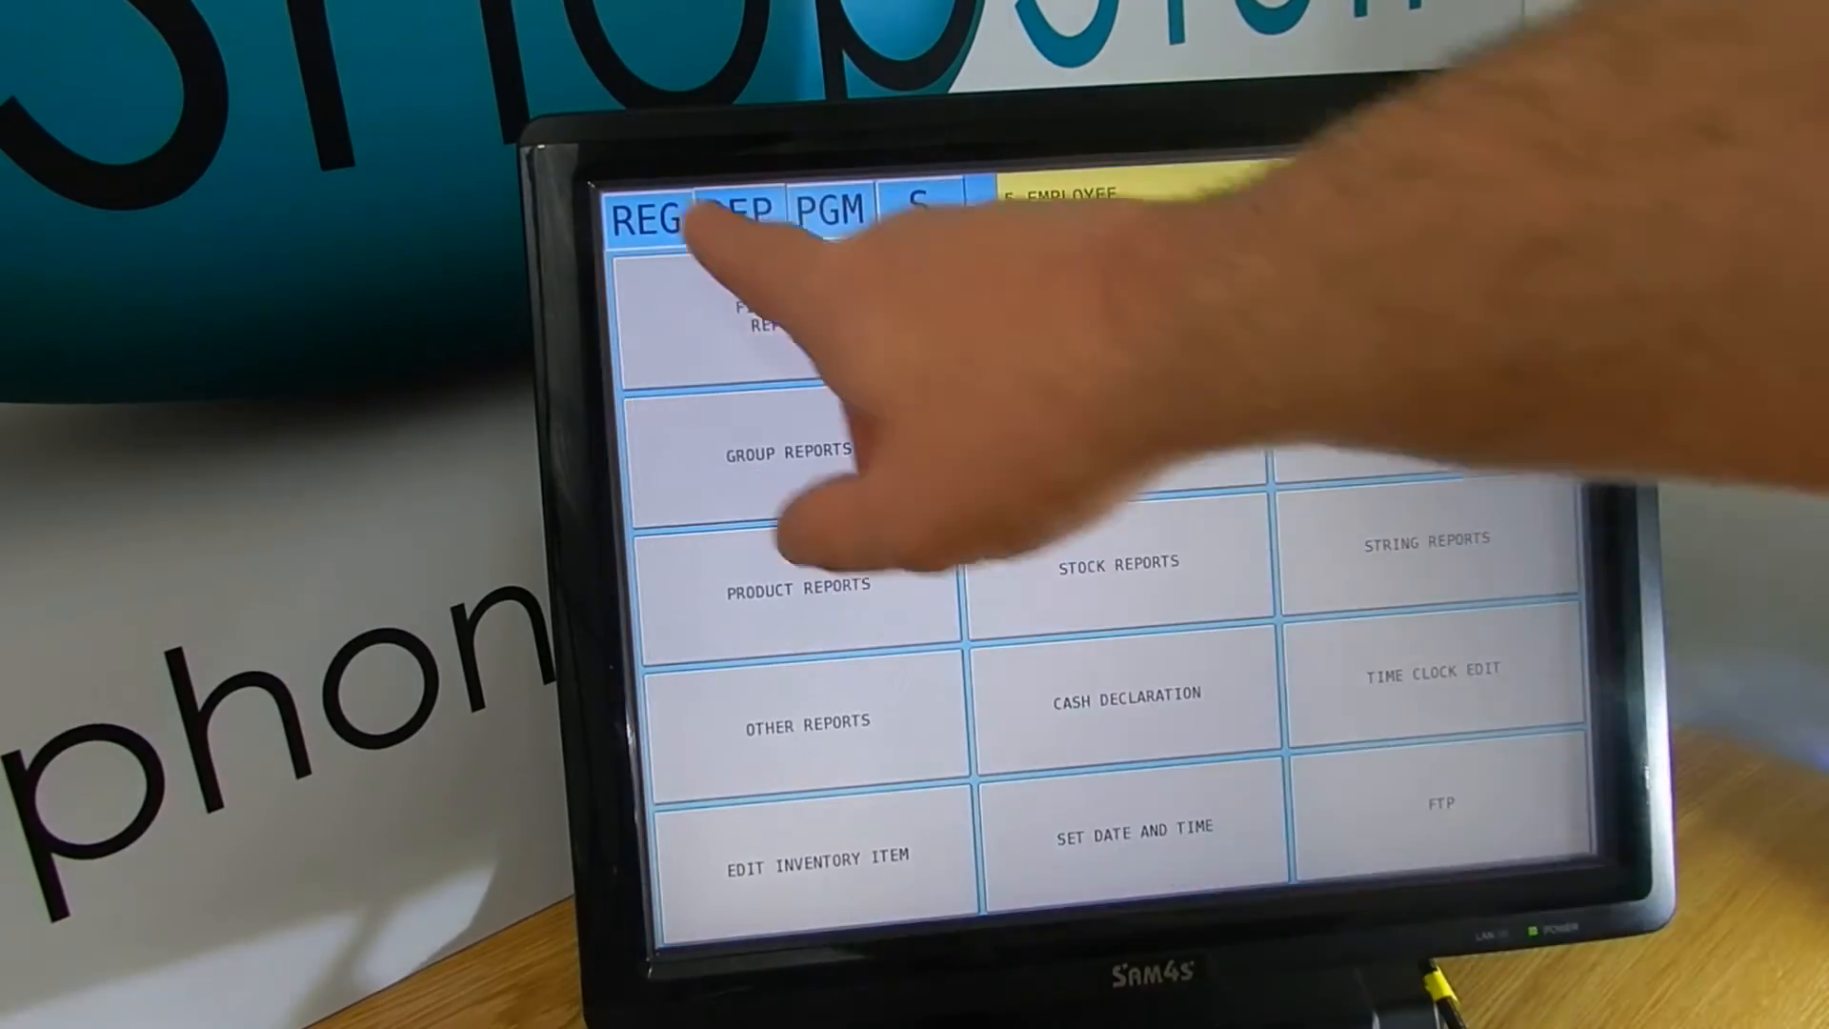
Step: Pass through REG mode into S mode and enter the S-mode password
left_click(644, 219)
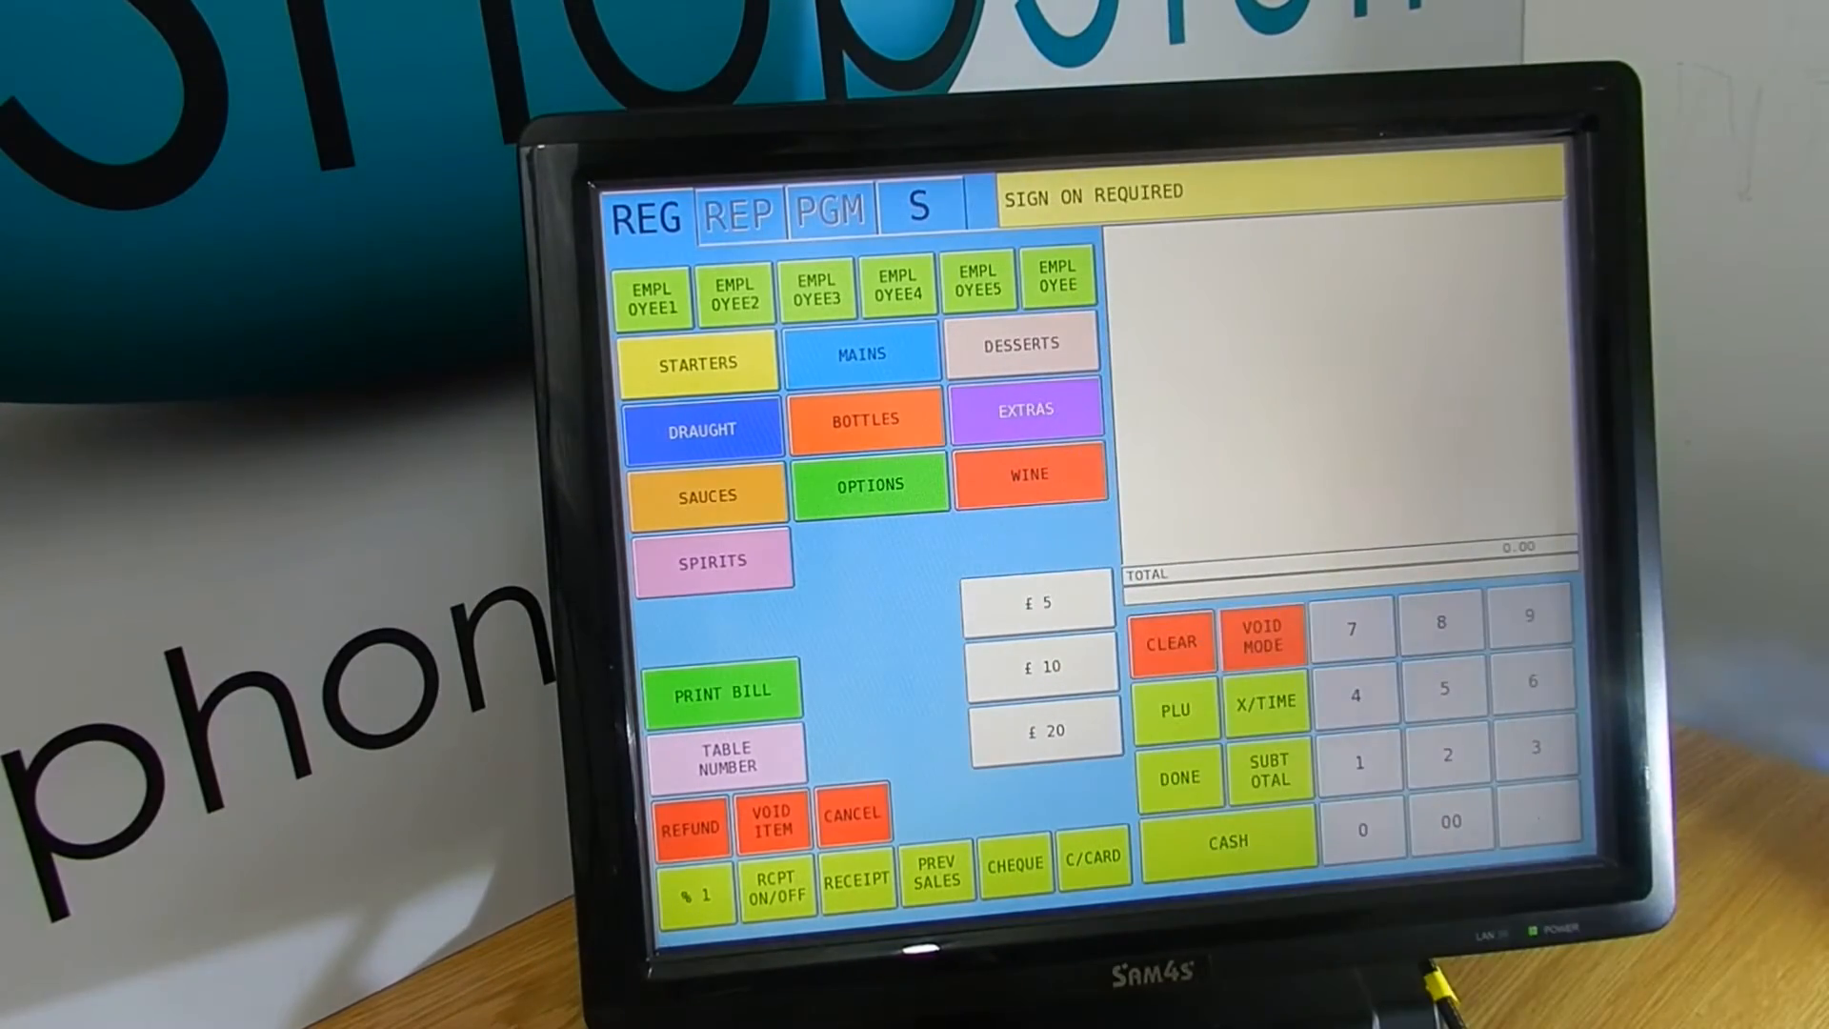
left_click(919, 210)
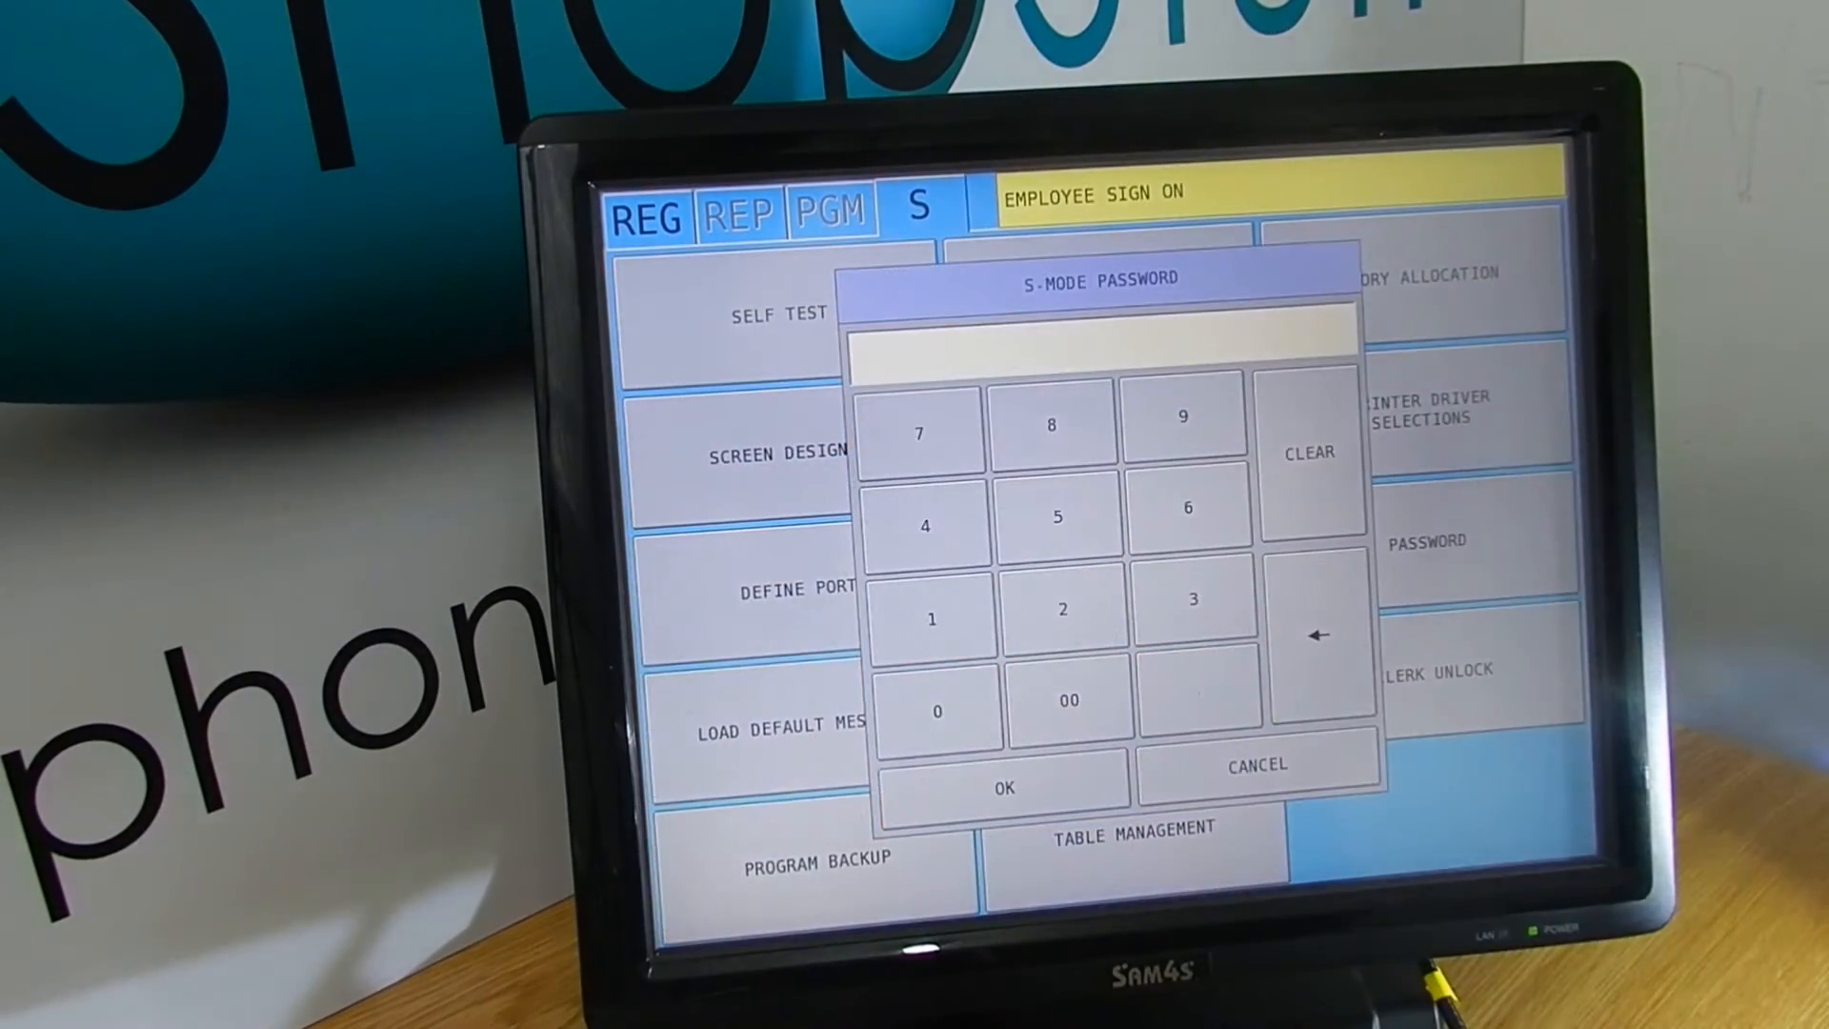
left_click(935, 709)
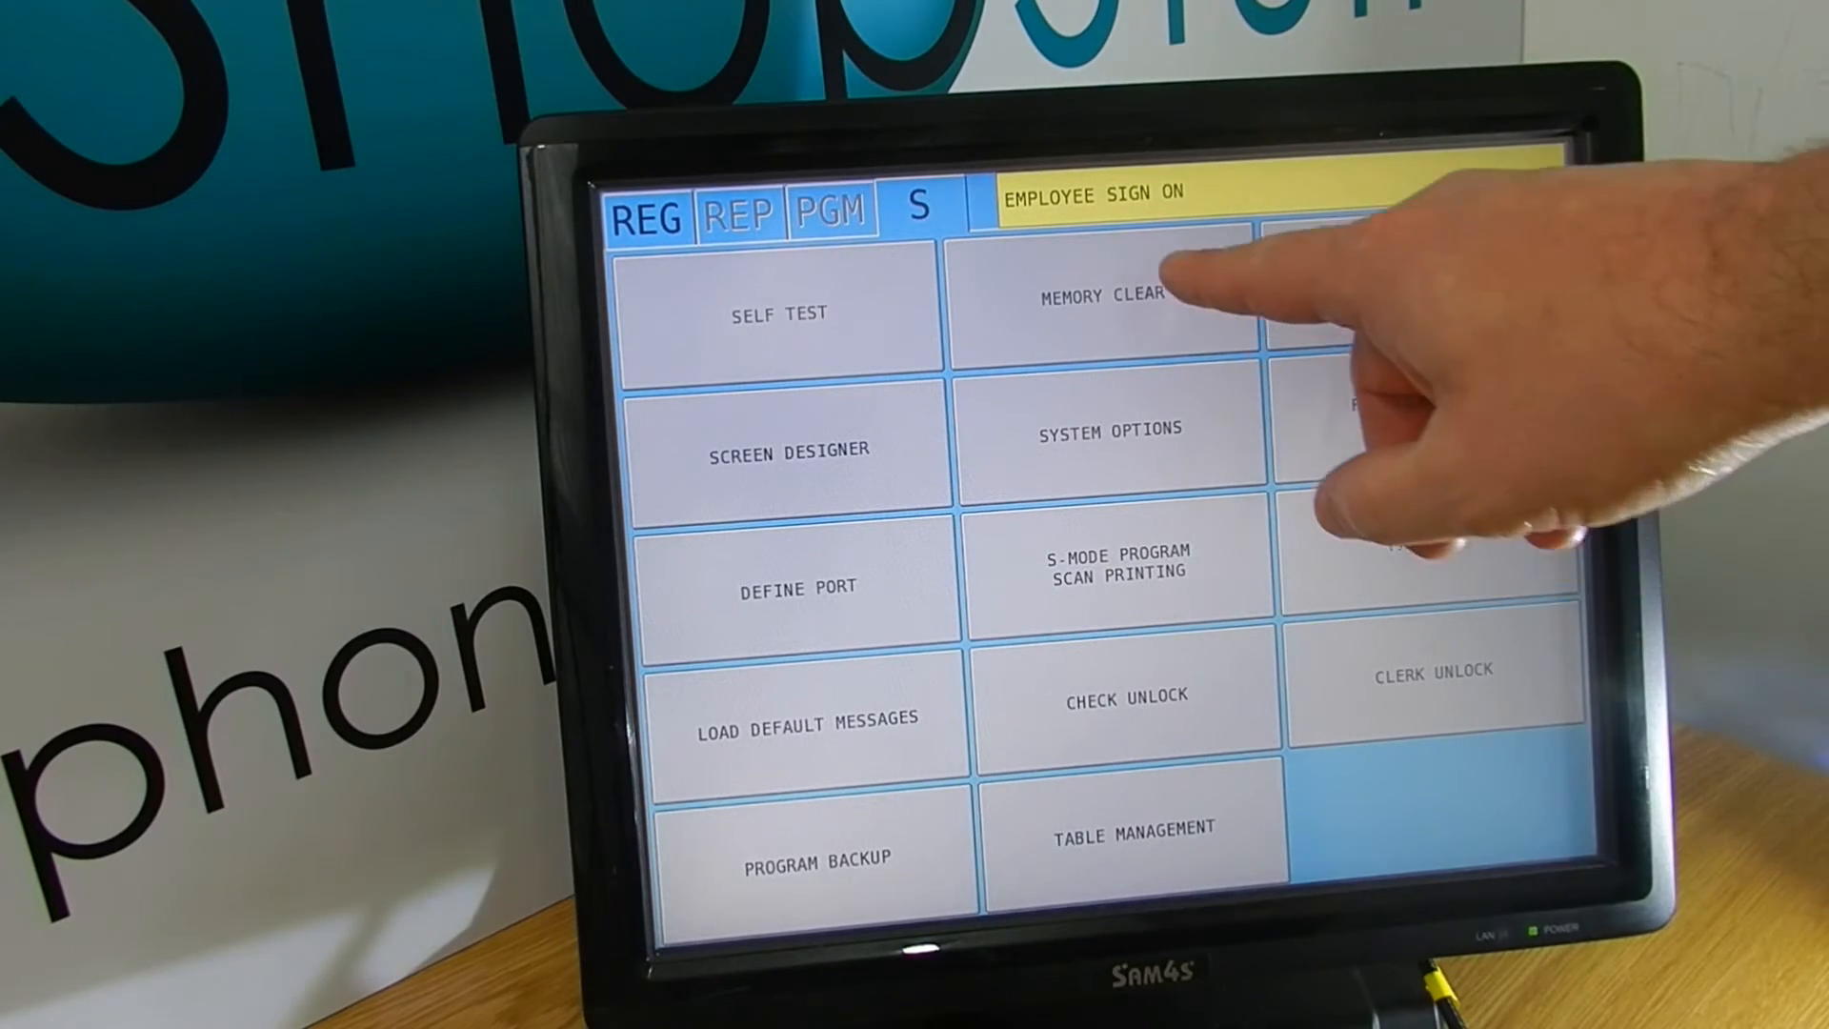
Step: In Memory Clear, clear order tracking #2 (no tracking data) and clear the clerk interrupt
left_click(1111, 296)
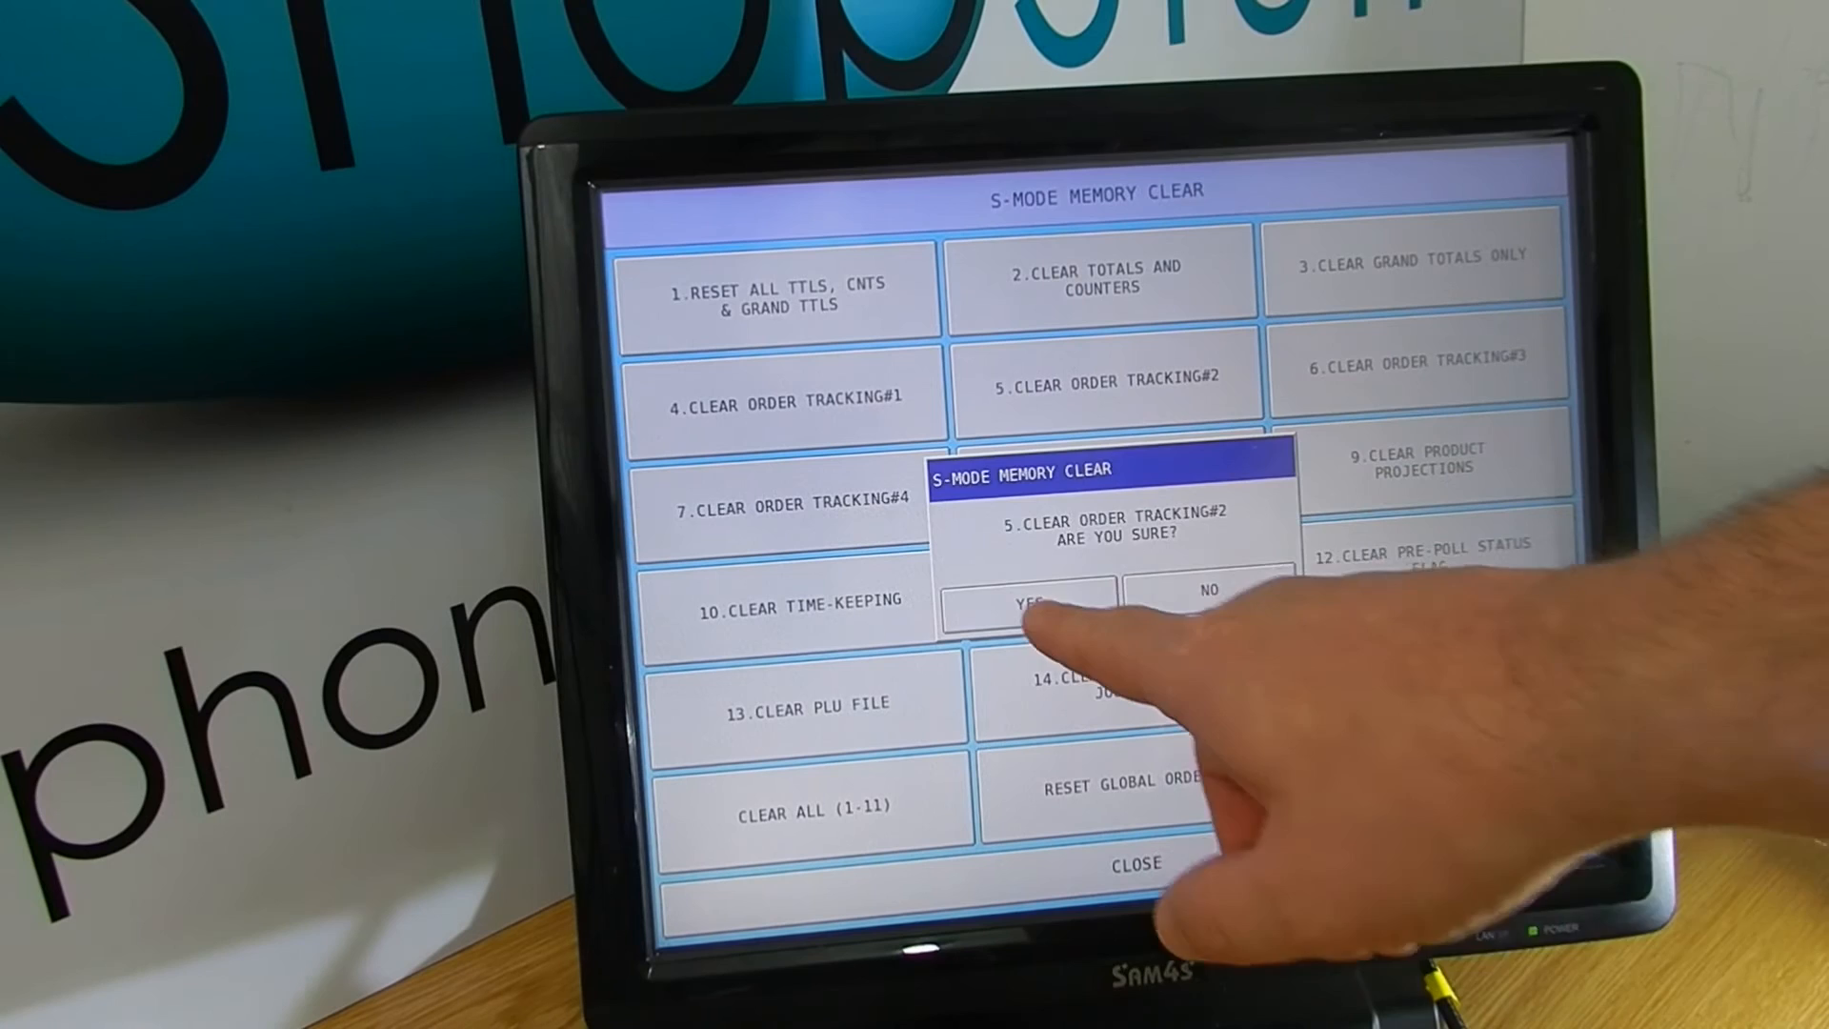
left_click(1027, 600)
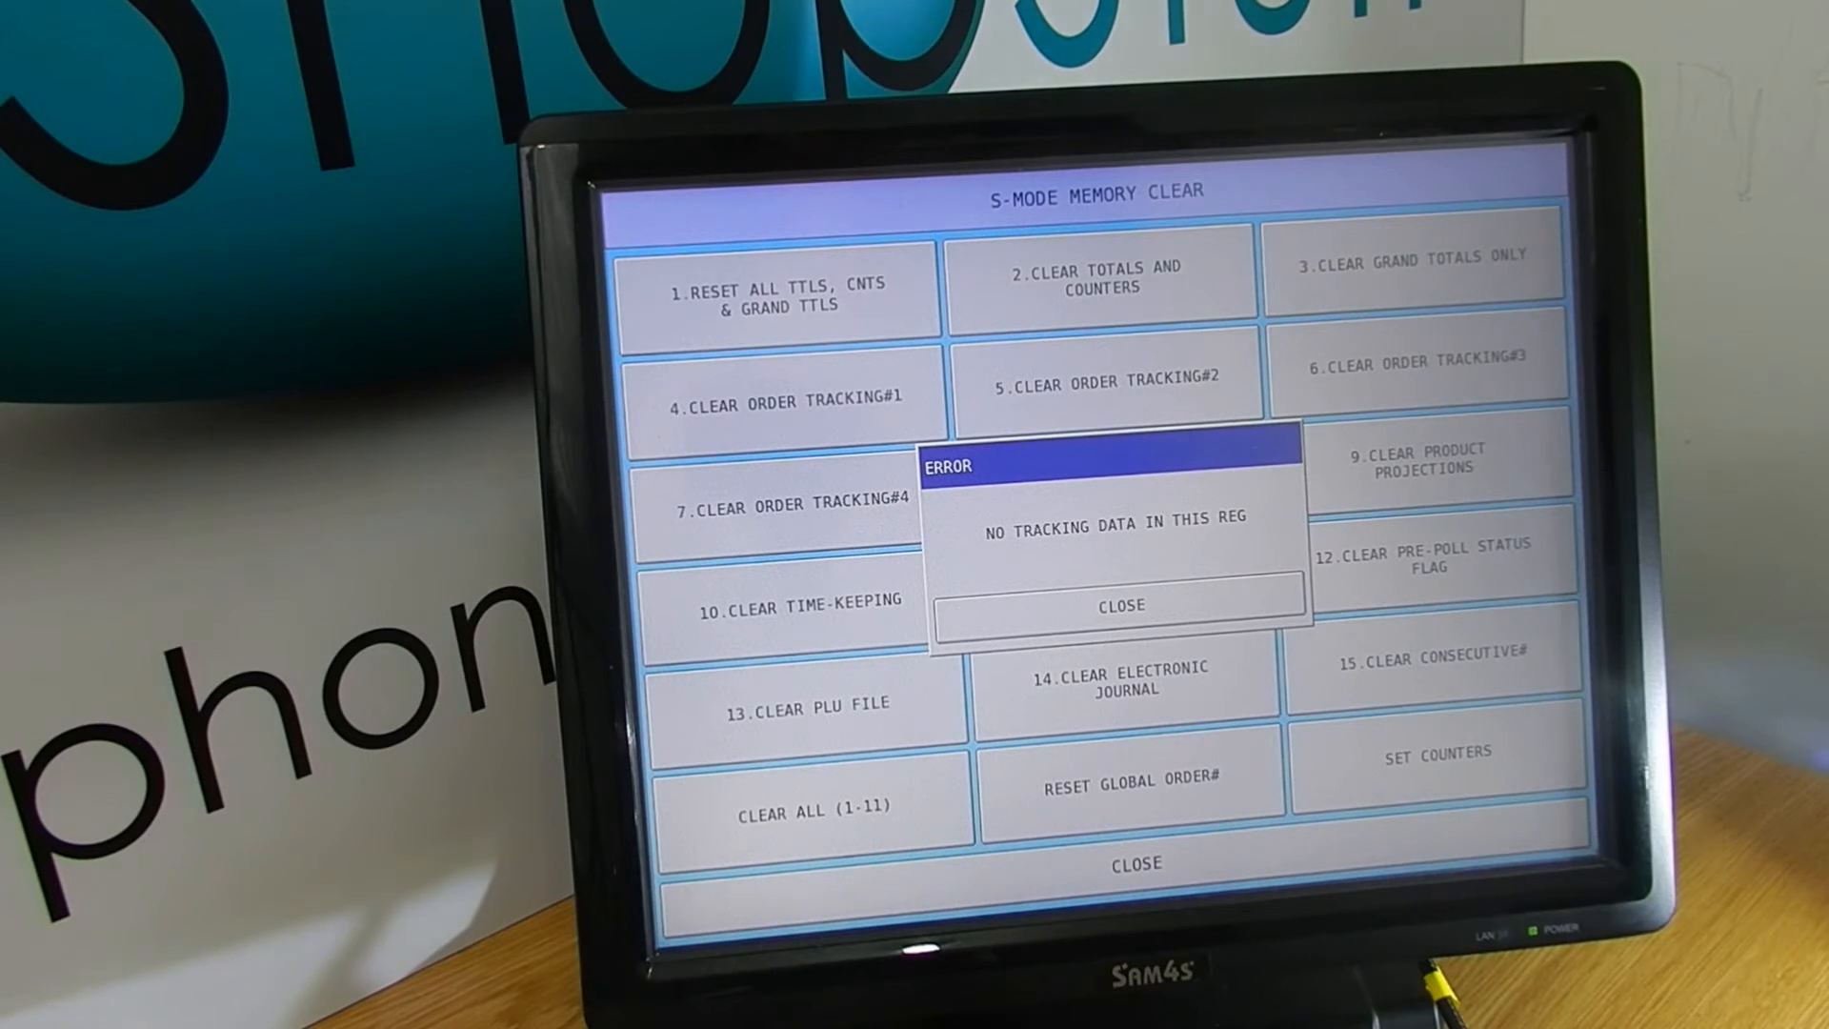
left_click(1117, 606)
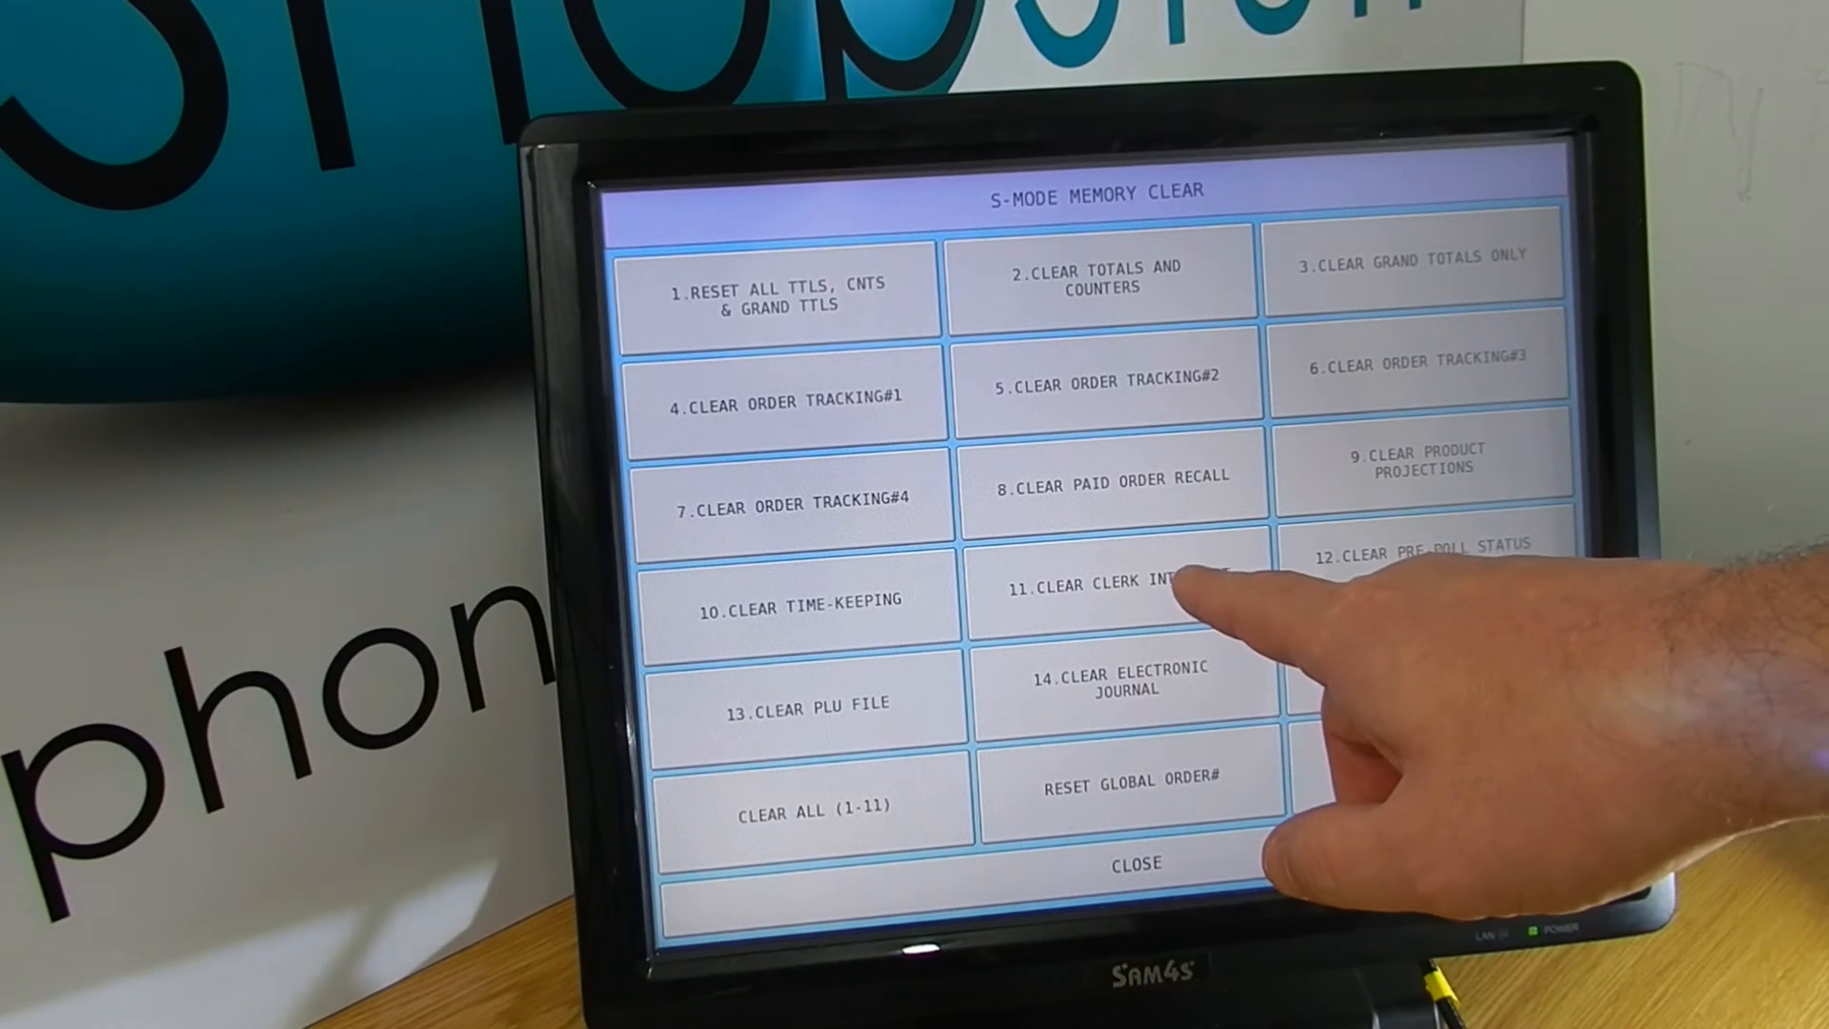
left_click(1121, 583)
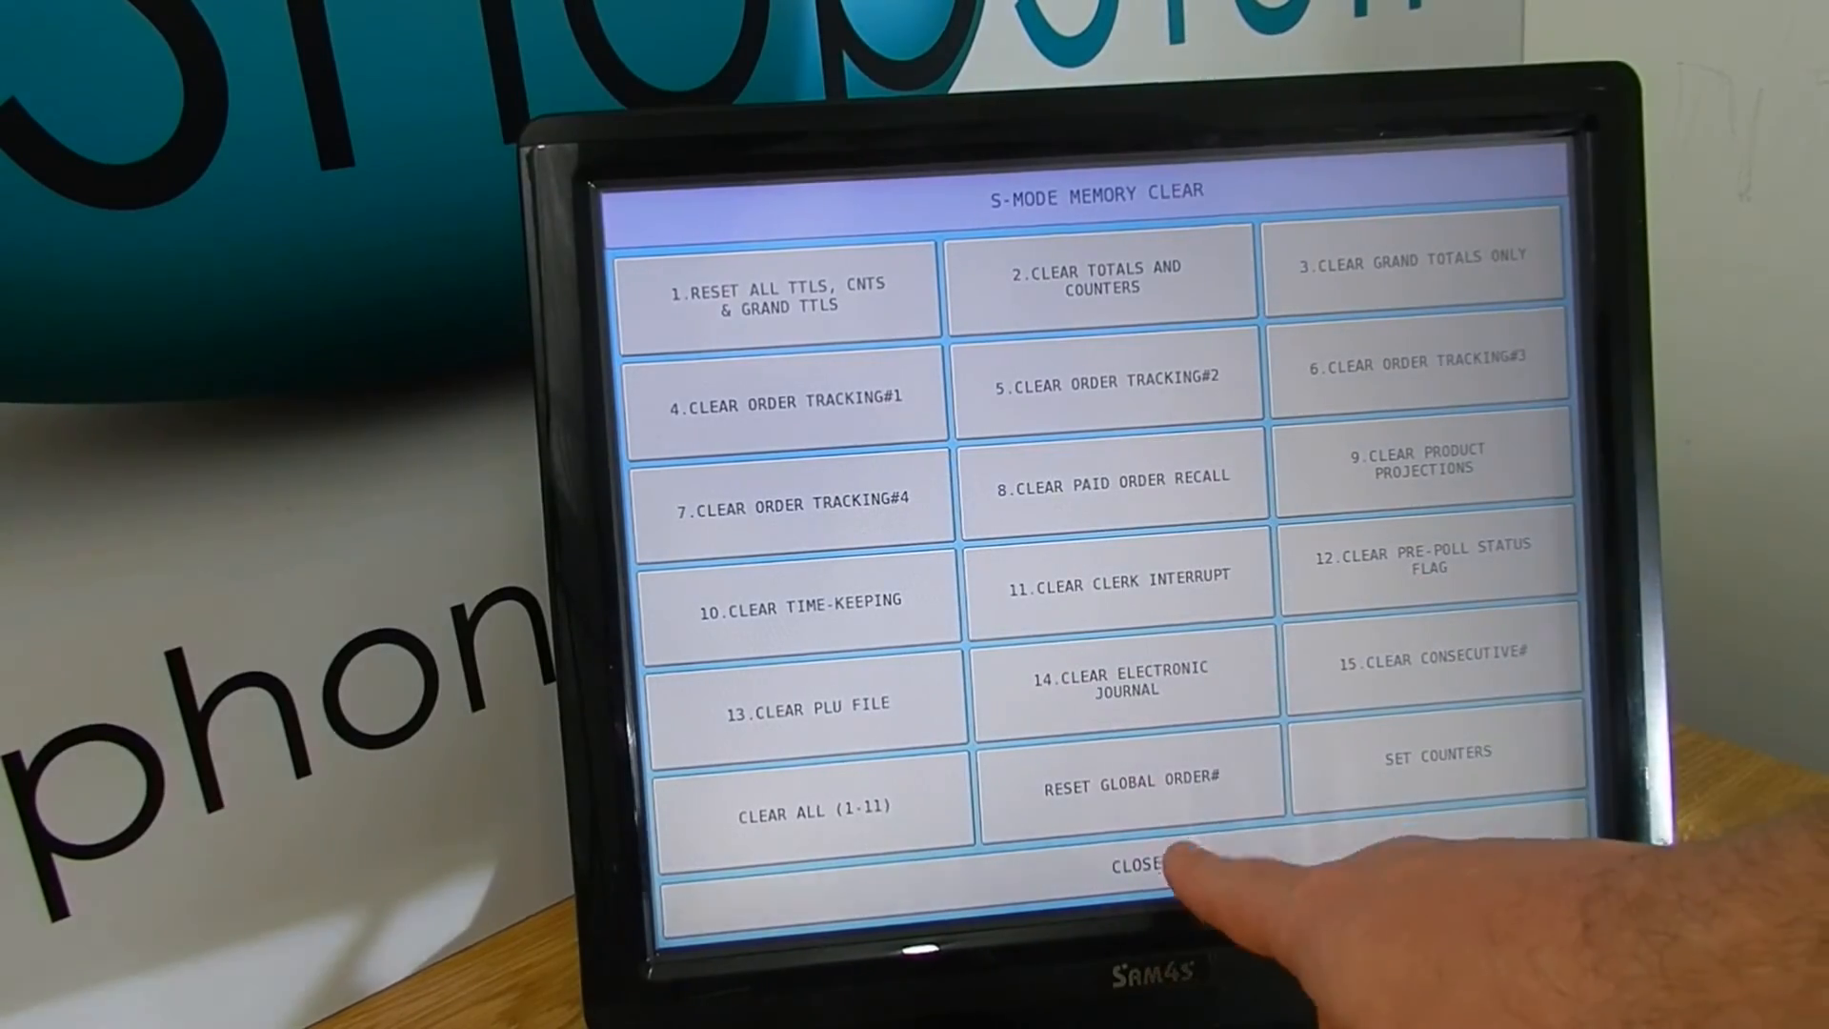
Step: Leave memory clear and run the Z1 financial report showing £5.02 grand total
left_click(1126, 865)
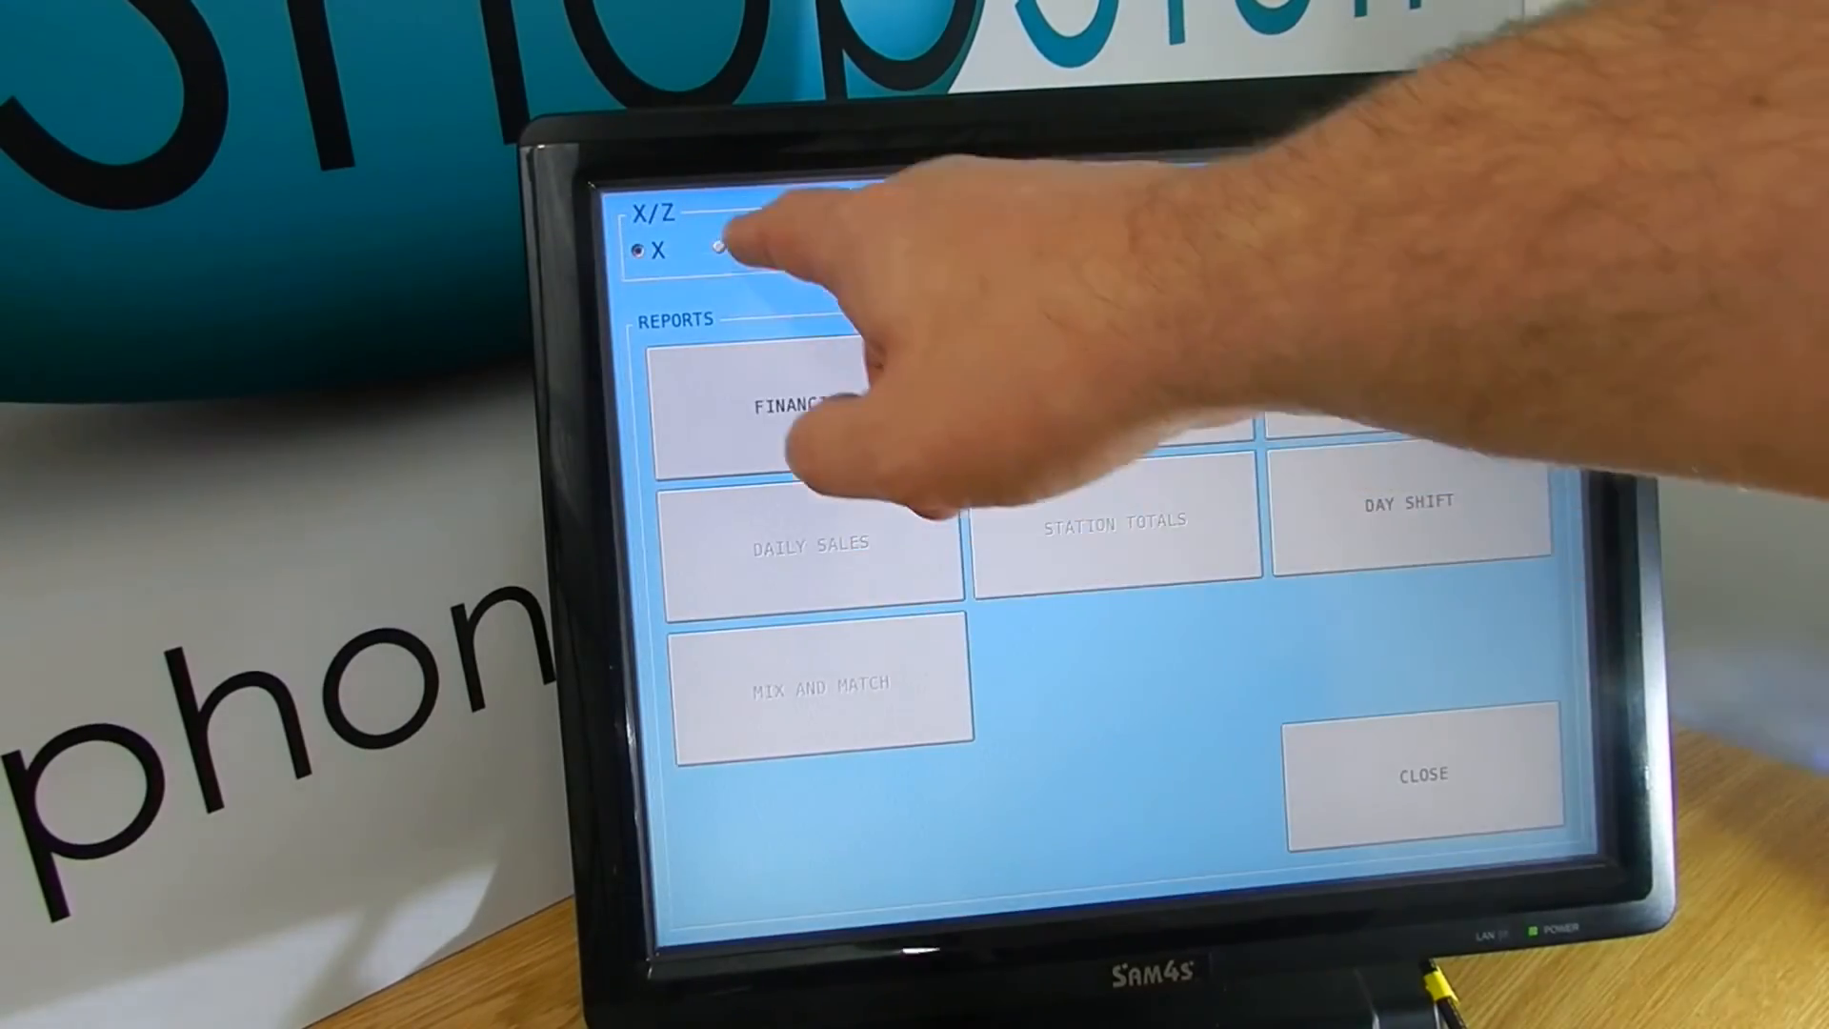
left_click(804, 414)
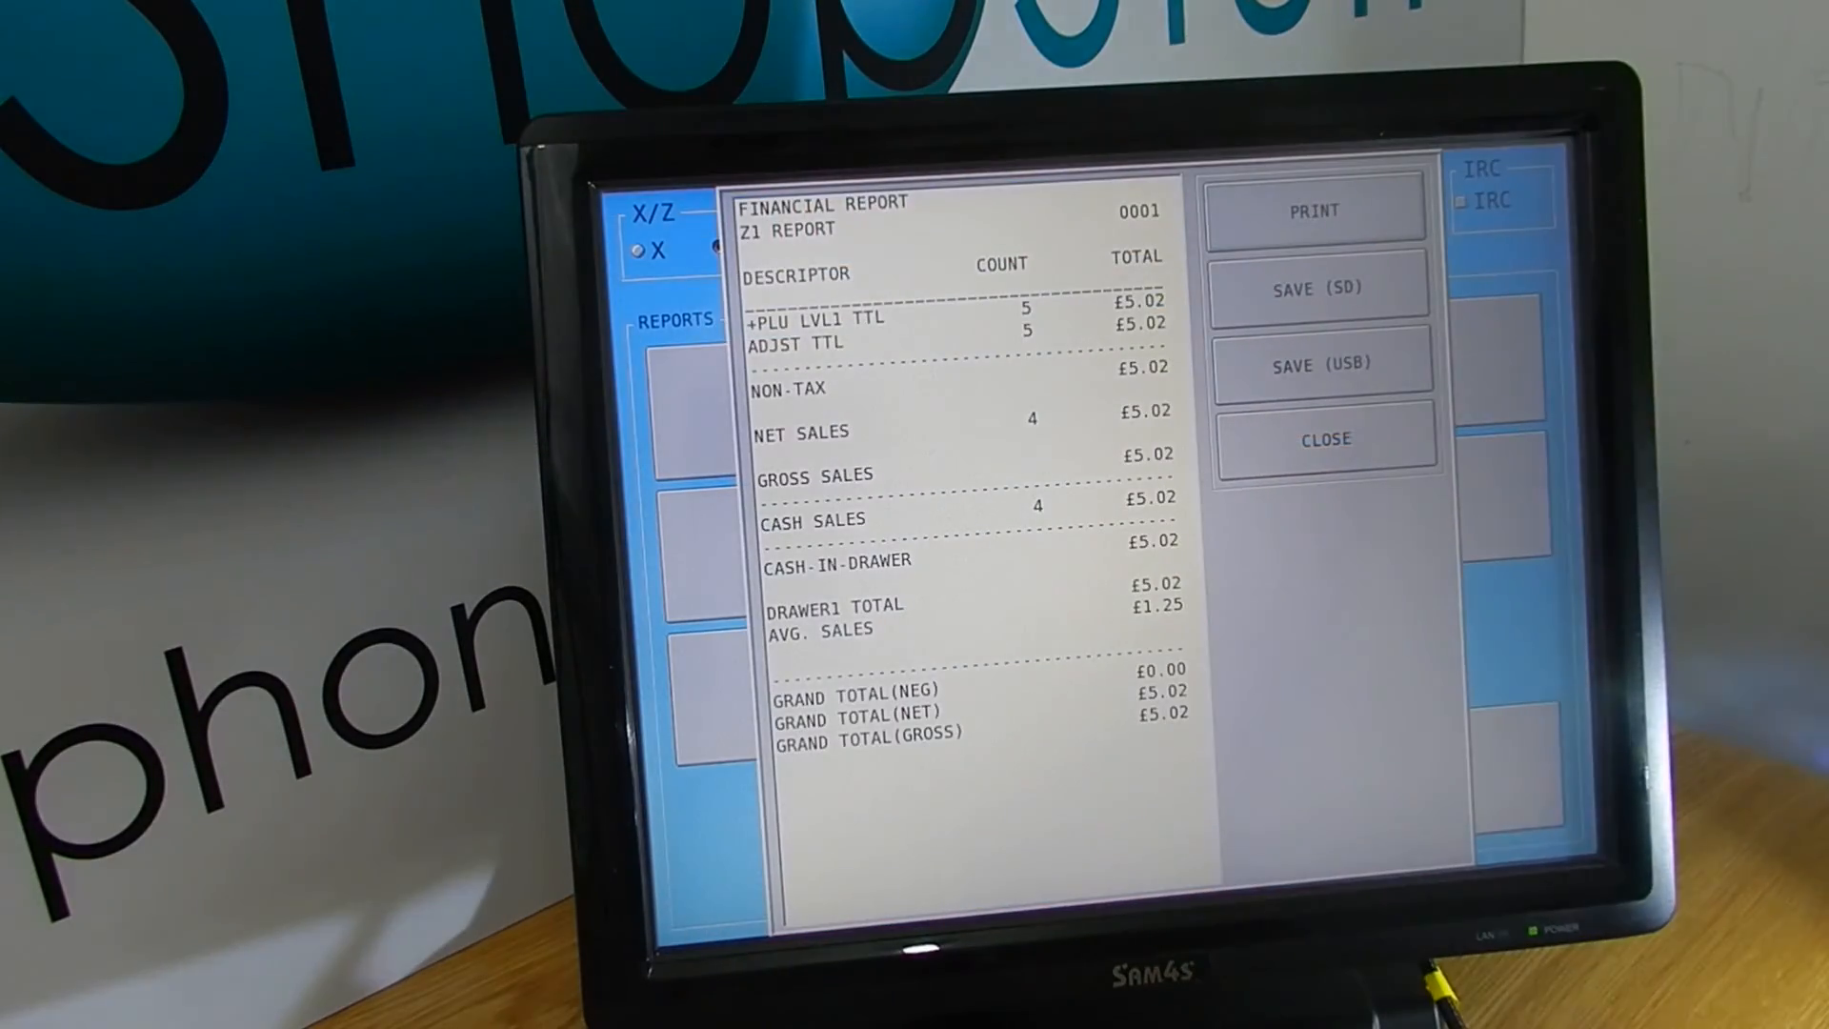